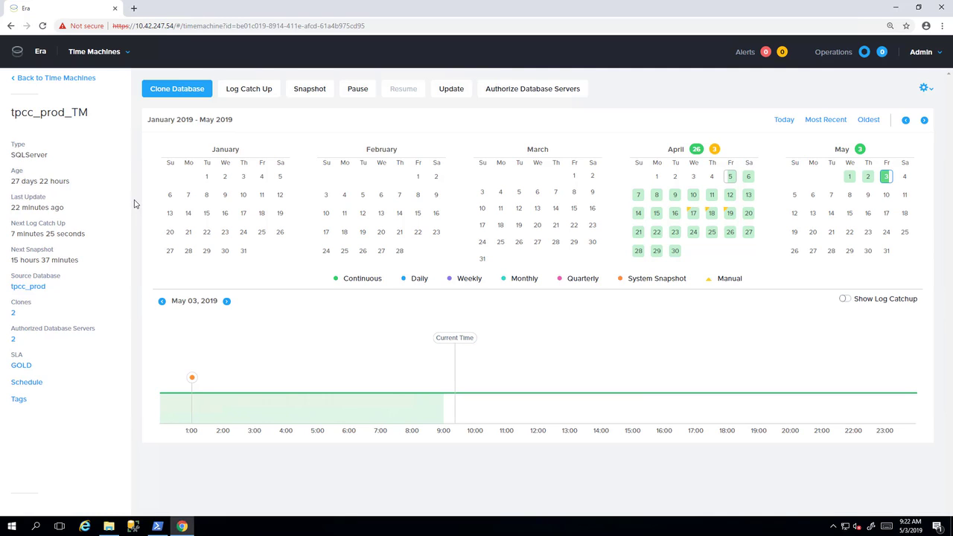
pyautogui.moveTo(713, 223)
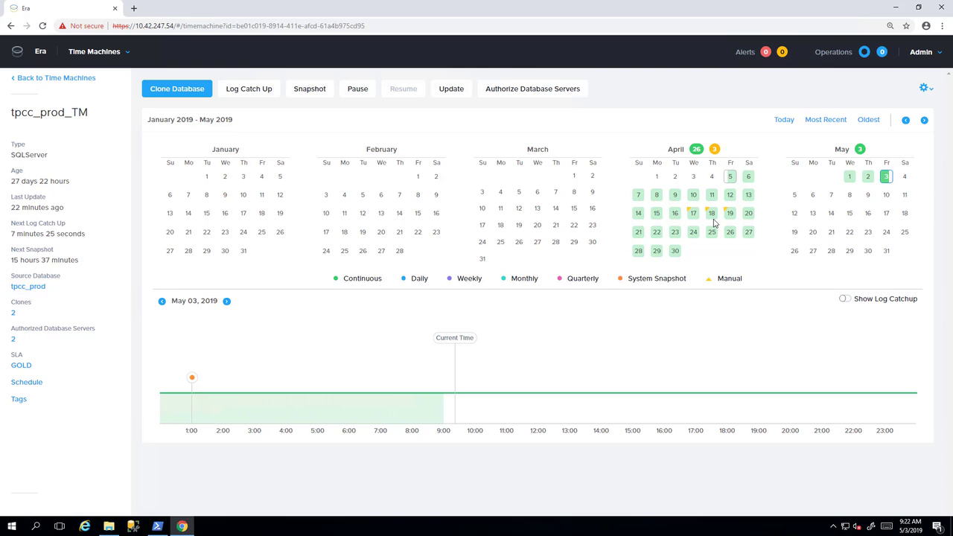
pyautogui.moveTo(887, 183)
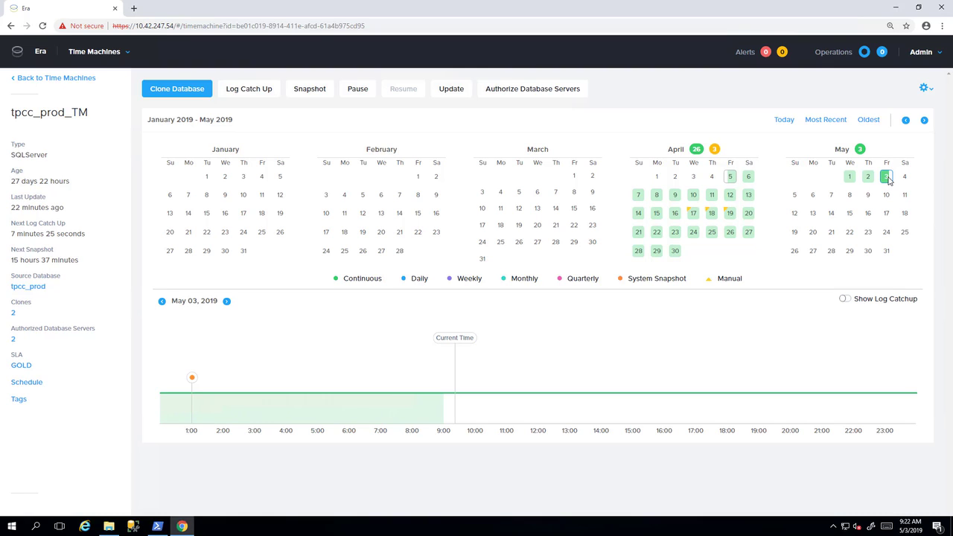
pyautogui.moveTo(878, 184)
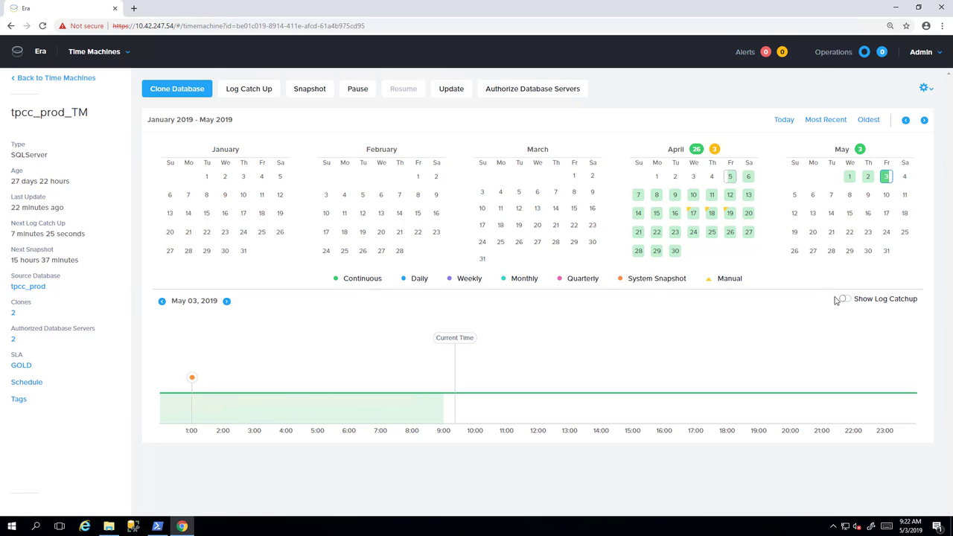
# - Turn on Show Log Catchup to display catch-up points on the May 3, 2019 timeline
pyautogui.click(843, 299)
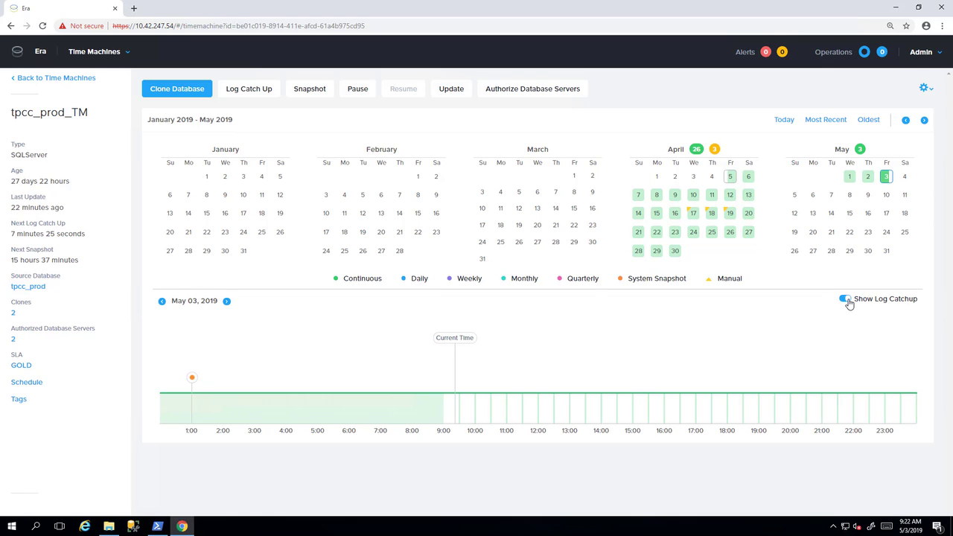
pyautogui.moveTo(479, 408)
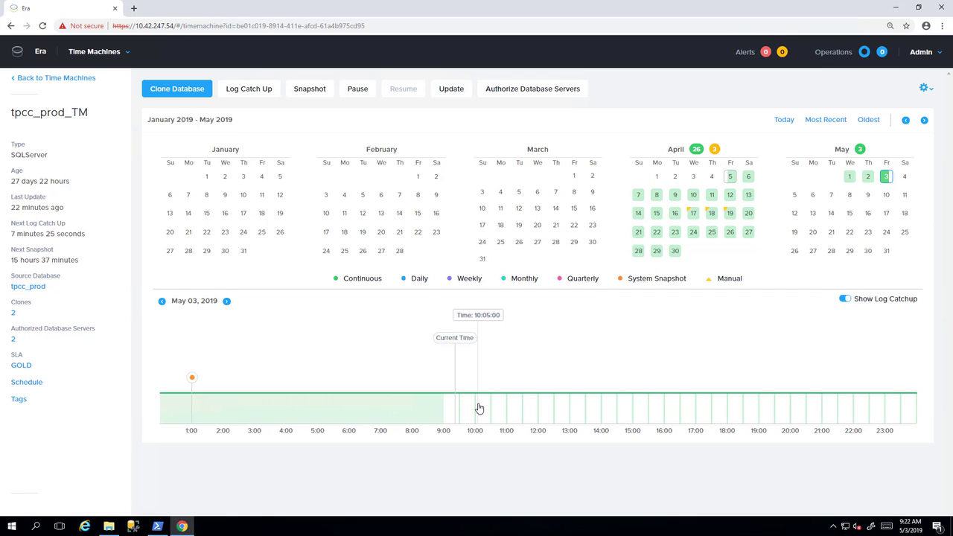
pyautogui.moveTo(215, 315)
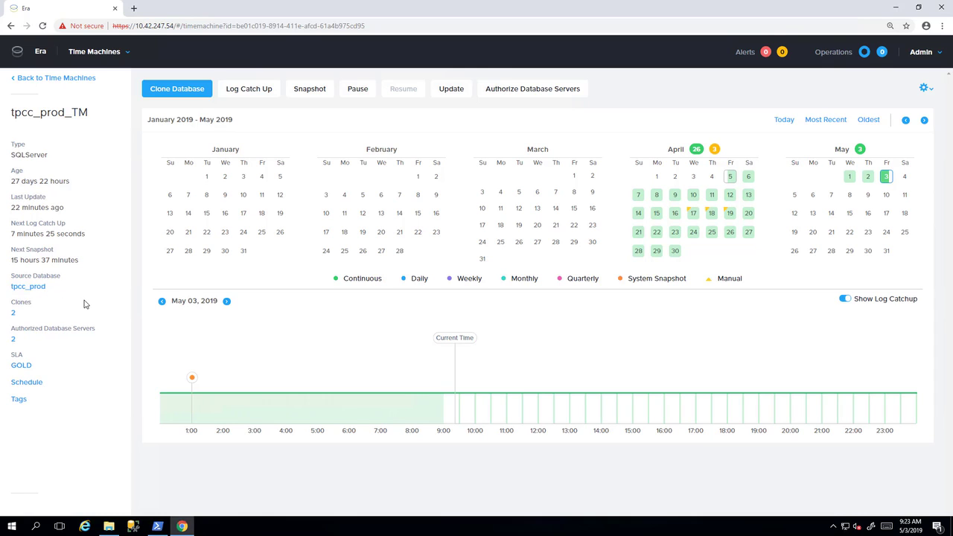
pyautogui.moveTo(532, 88)
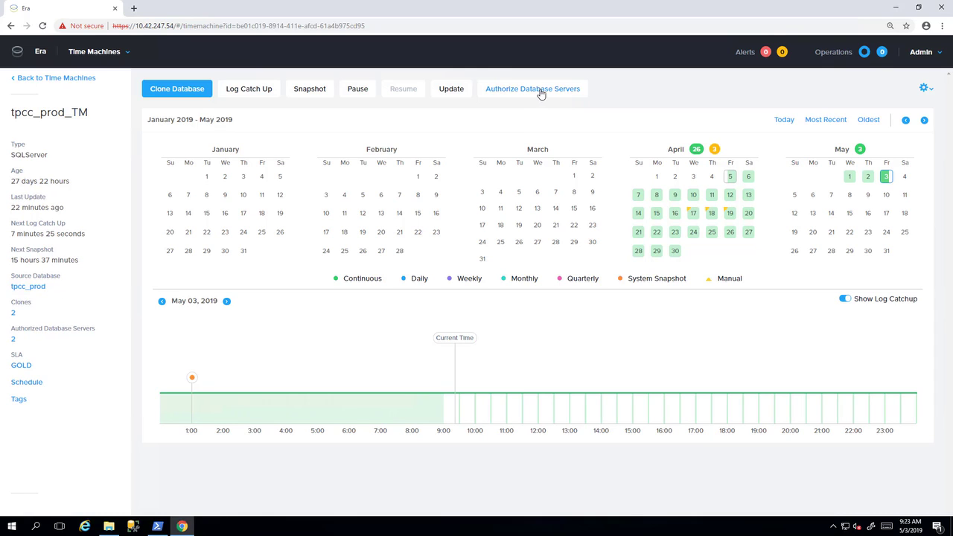
pyautogui.click(532, 89)
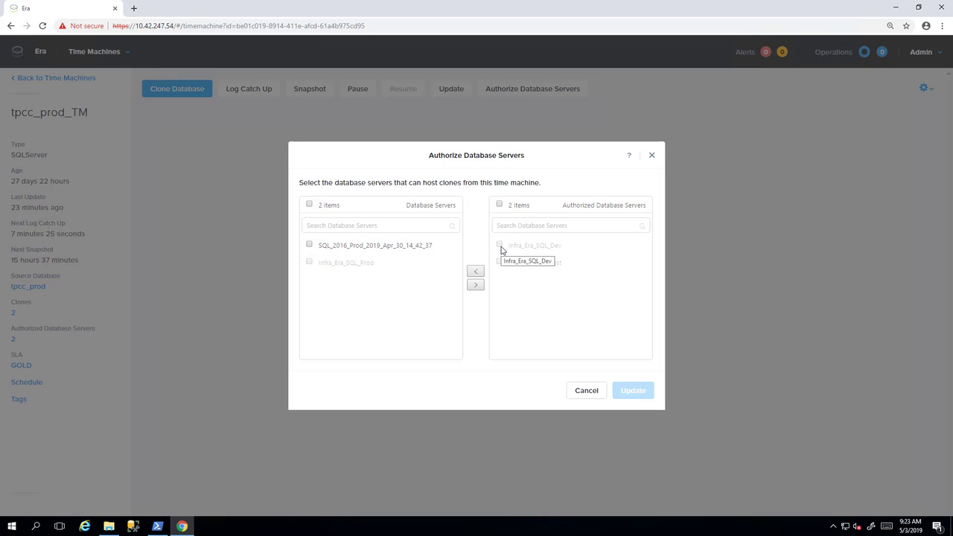
pyautogui.moveTo(504, 263)
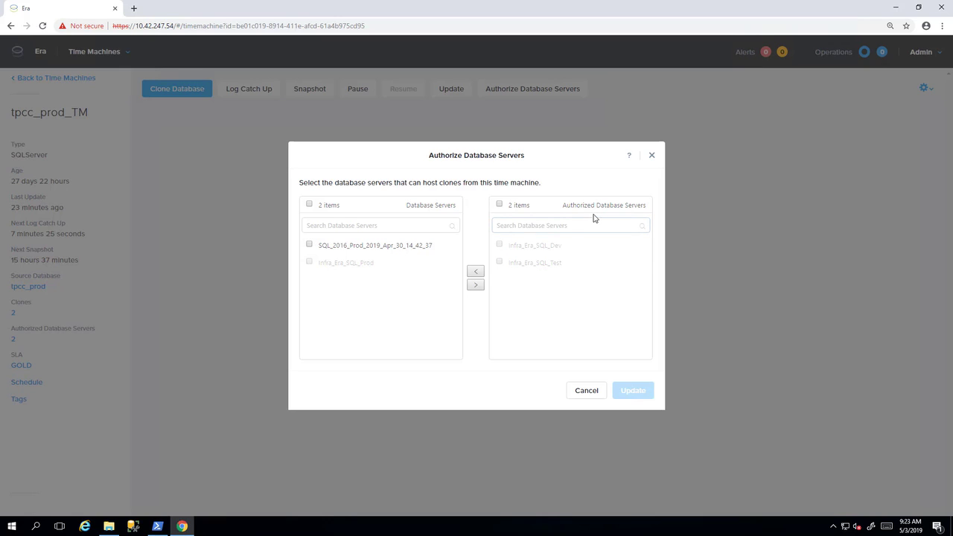
pyautogui.moveTo(651, 155)
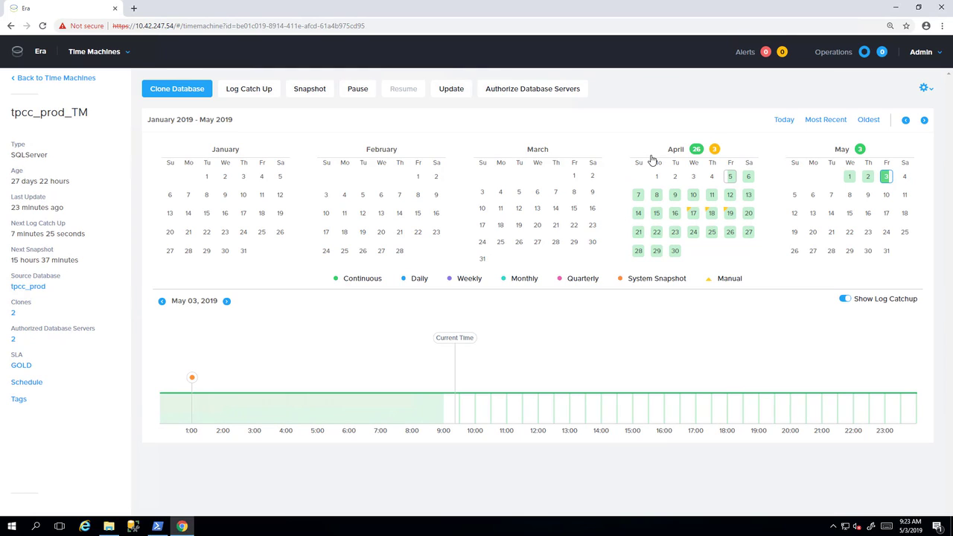
pyautogui.moveTo(157, 526)
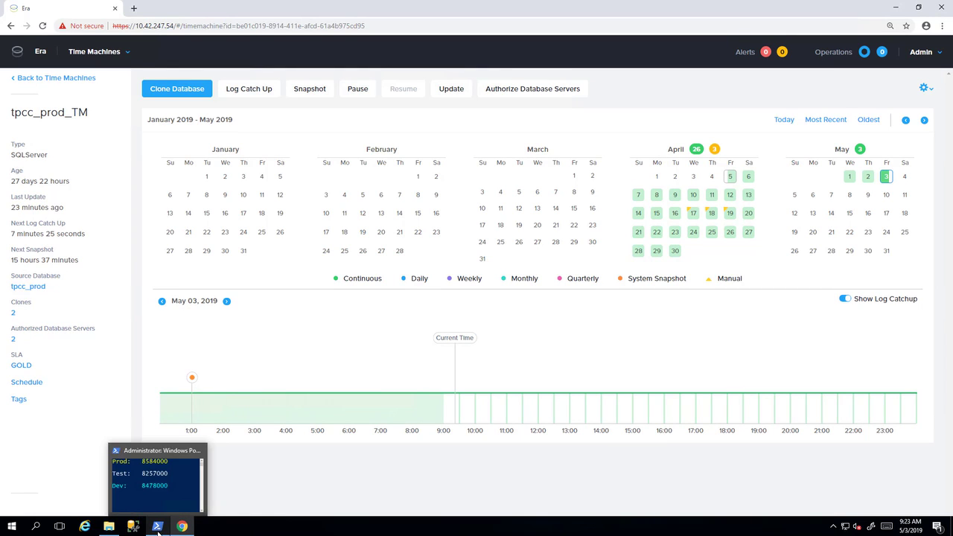
# - Show the PowerShell row counts, check the insert load, then minimize cmd and File Explorer
pyautogui.click(156, 526)
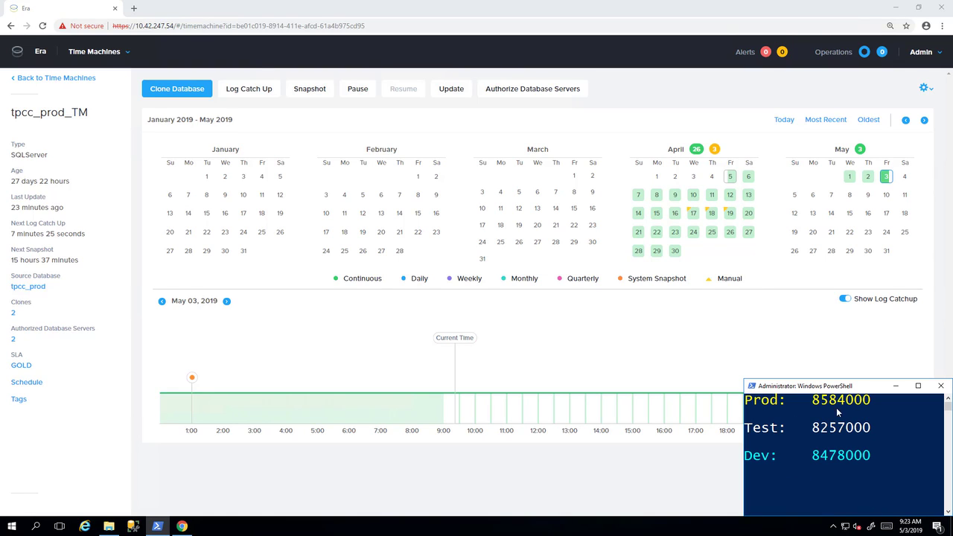
pyautogui.moveTo(880, 469)
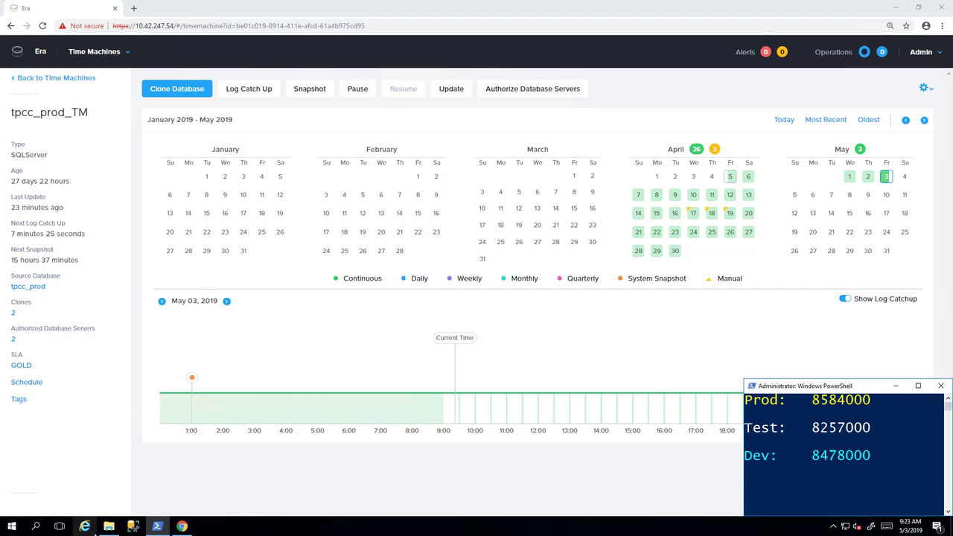
pyautogui.click(109, 526)
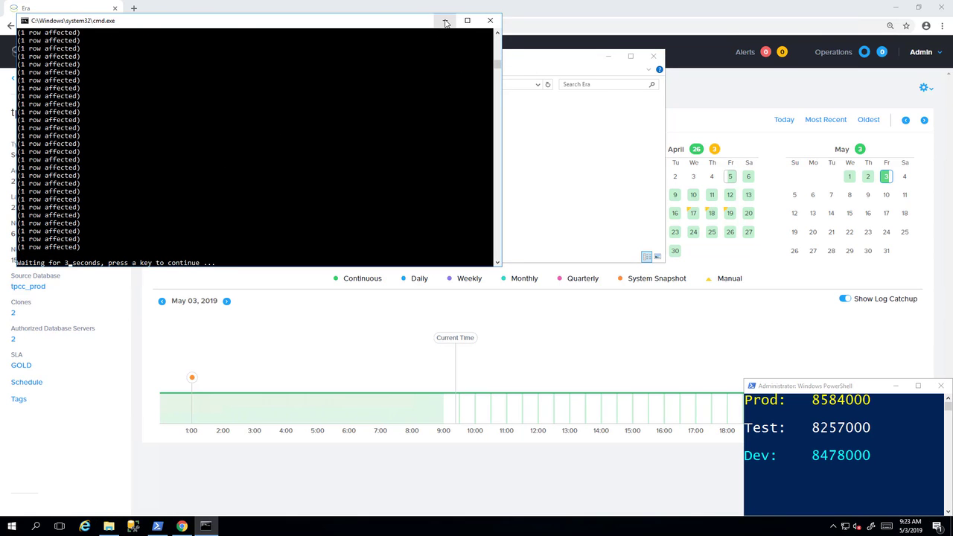
pyautogui.click(444, 20)
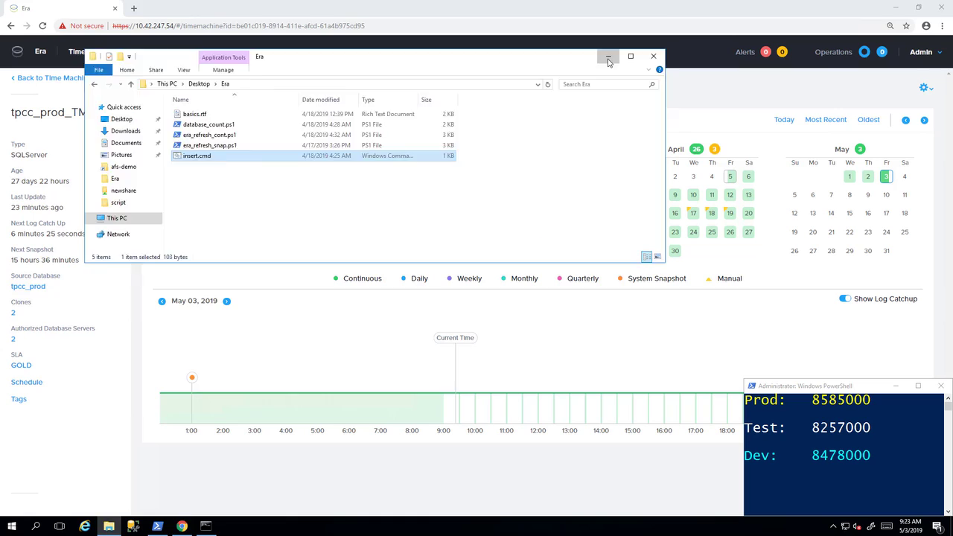
pyautogui.click(608, 56)
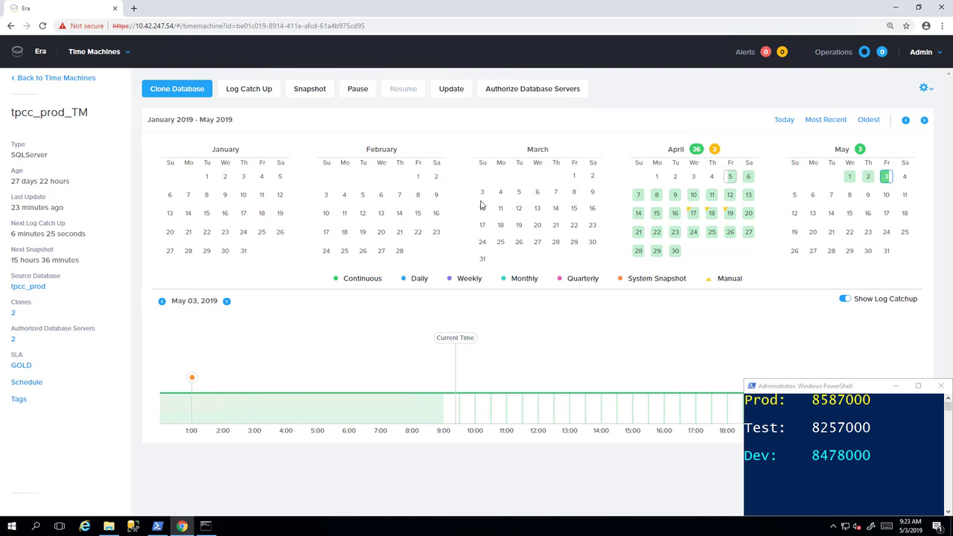
pyautogui.moveTo(309, 93)
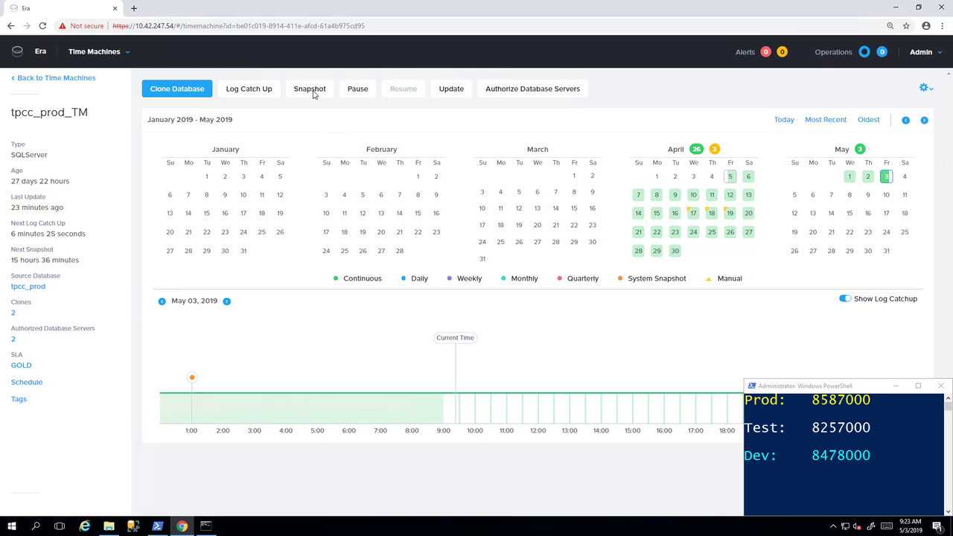
# - Create a manual snapshot of tpcc_prod_TM named 'Next'
pyautogui.click(309, 89)
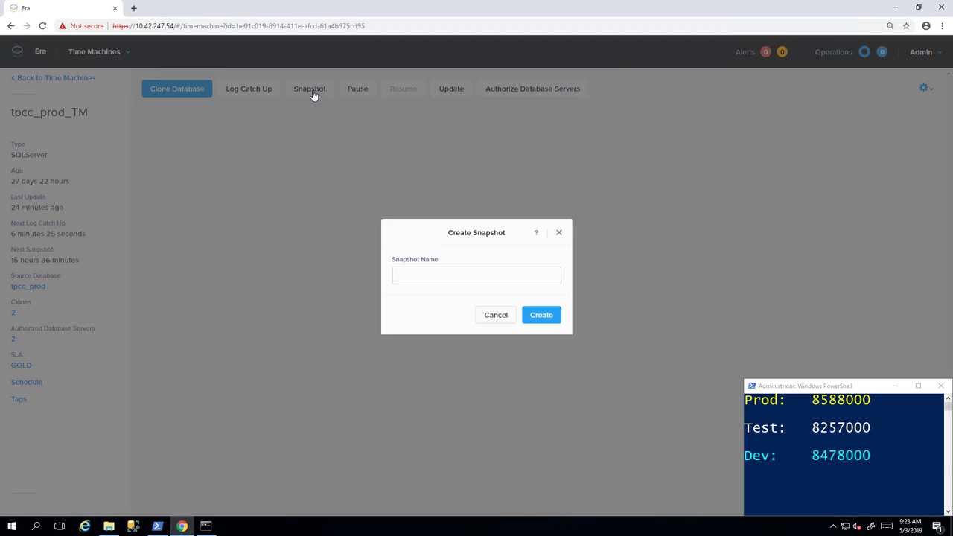
pyautogui.click(477, 275)
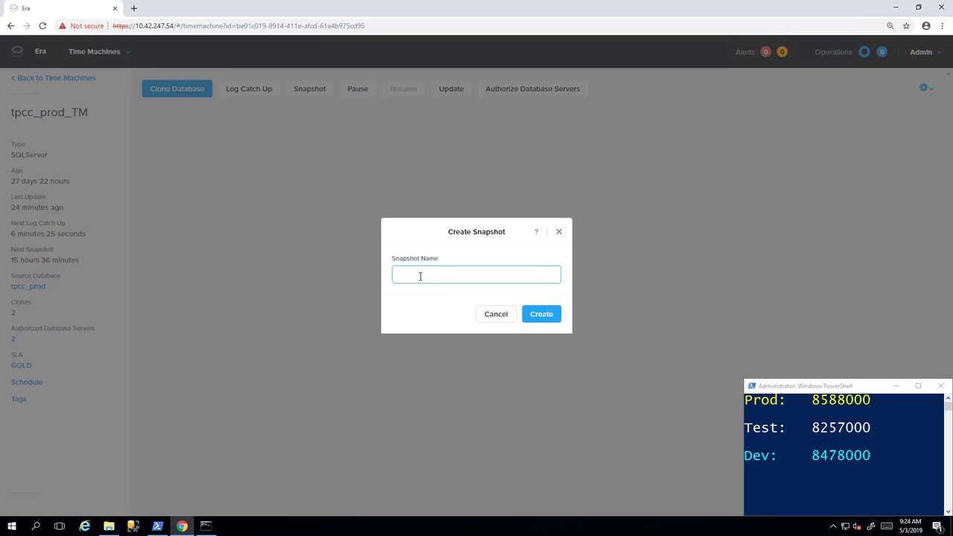
pyautogui.write('Next')
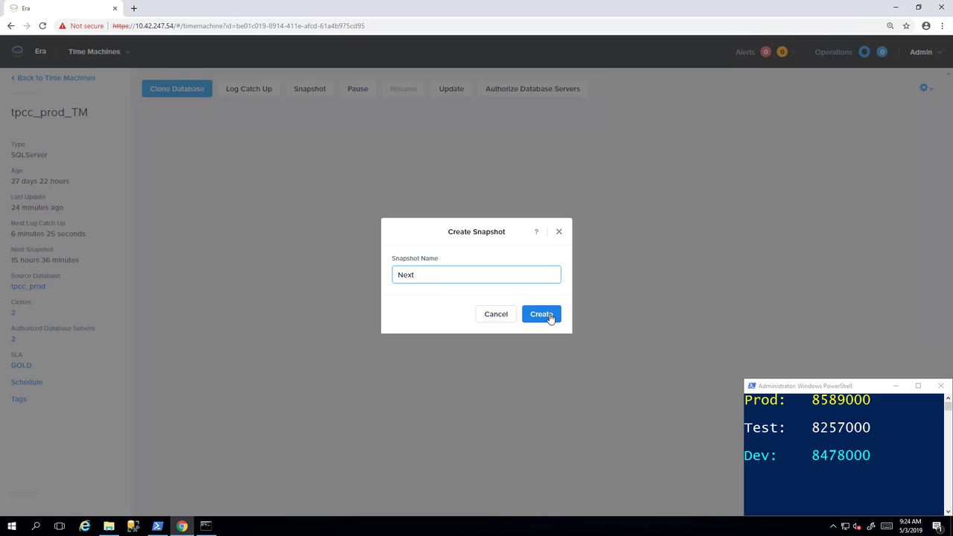
pyautogui.click(541, 313)
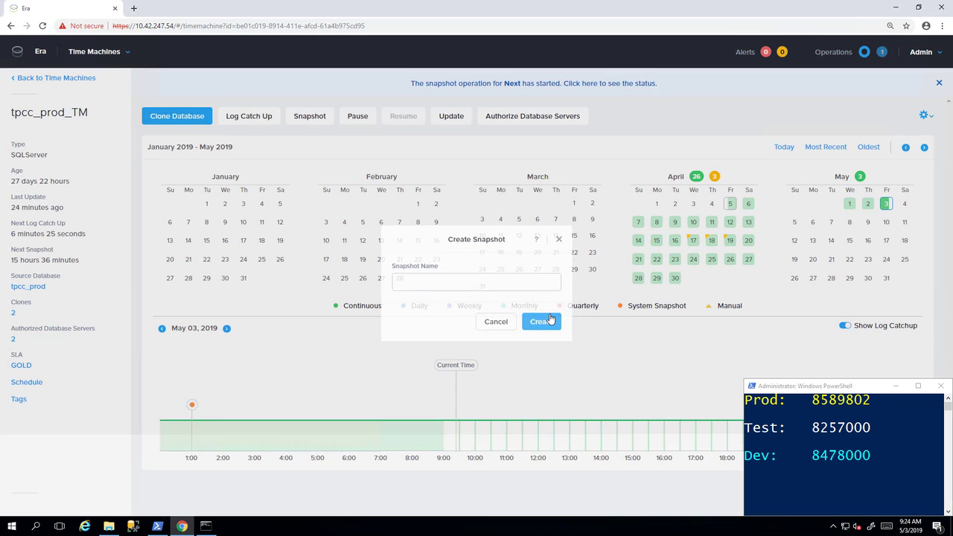
pyautogui.click(541, 320)
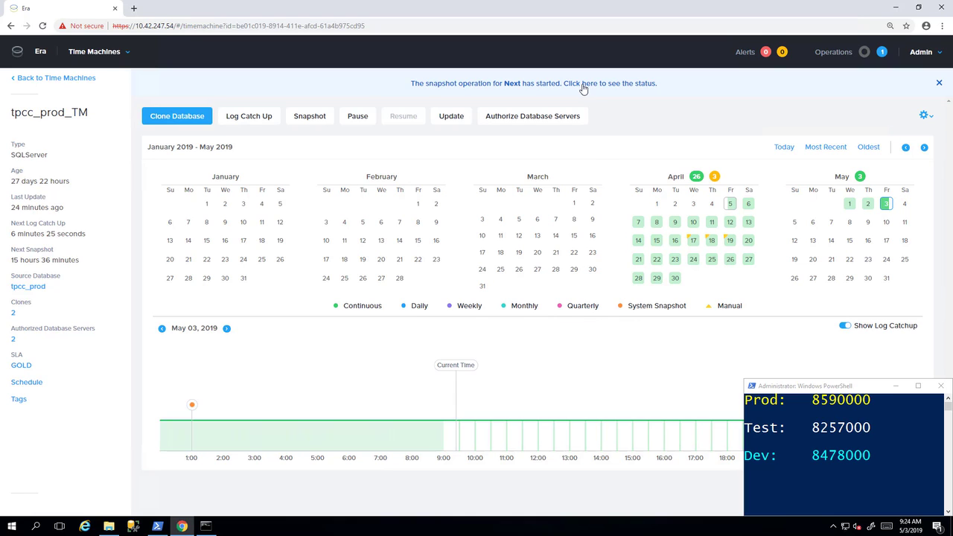
pyautogui.moveTo(882, 58)
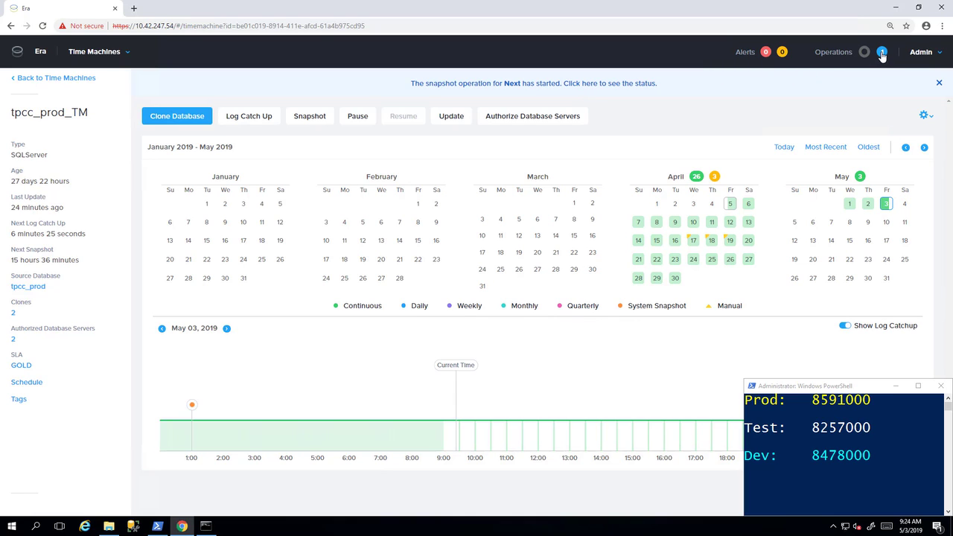
# - Monitor the Create Snapshot operation until Done, briefly checking and hiding the insert window
pyautogui.click(532, 82)
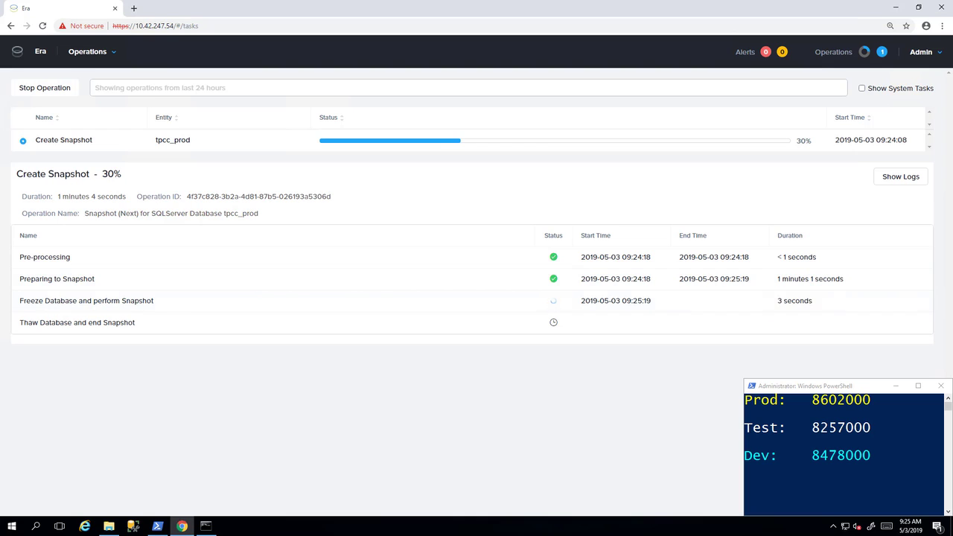
pyautogui.click(205, 526)
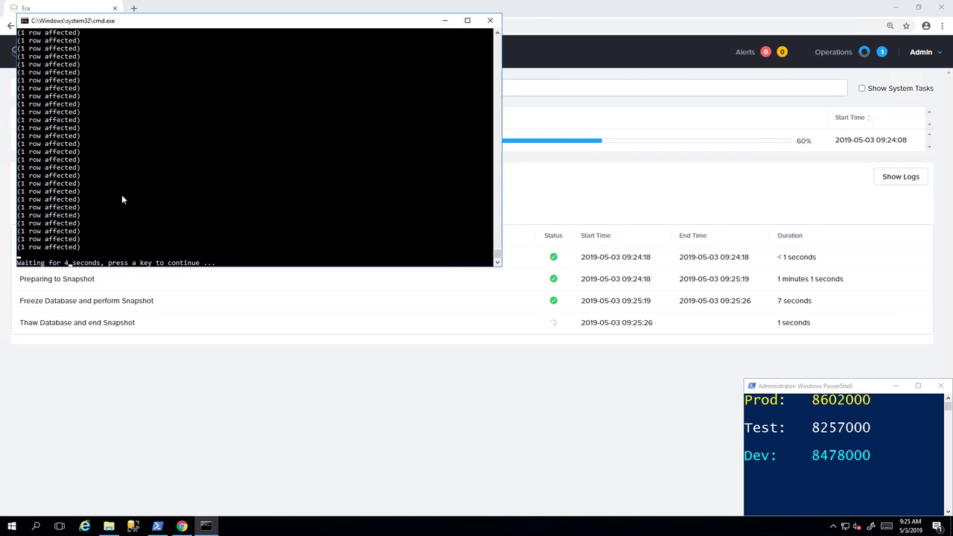
pyautogui.moveTo(435, 63)
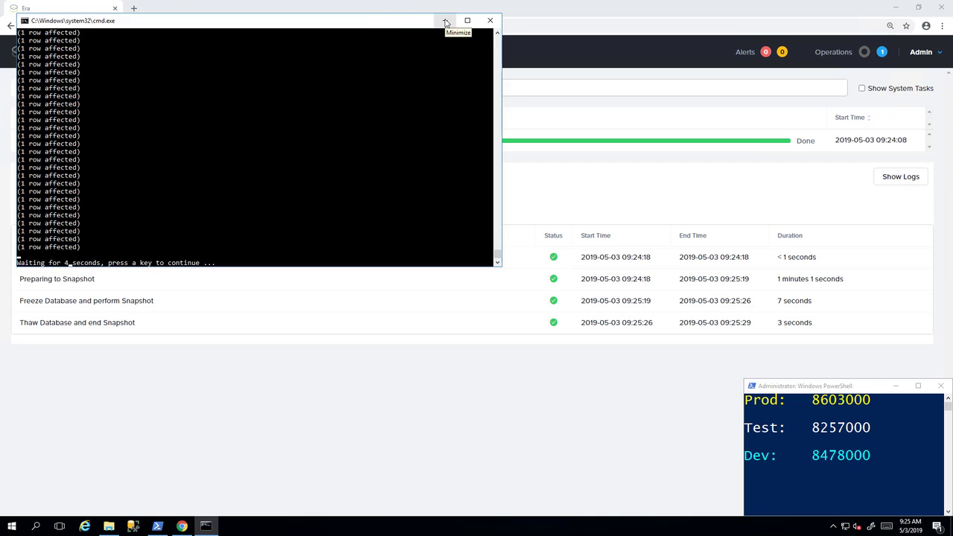
pyautogui.click(445, 20)
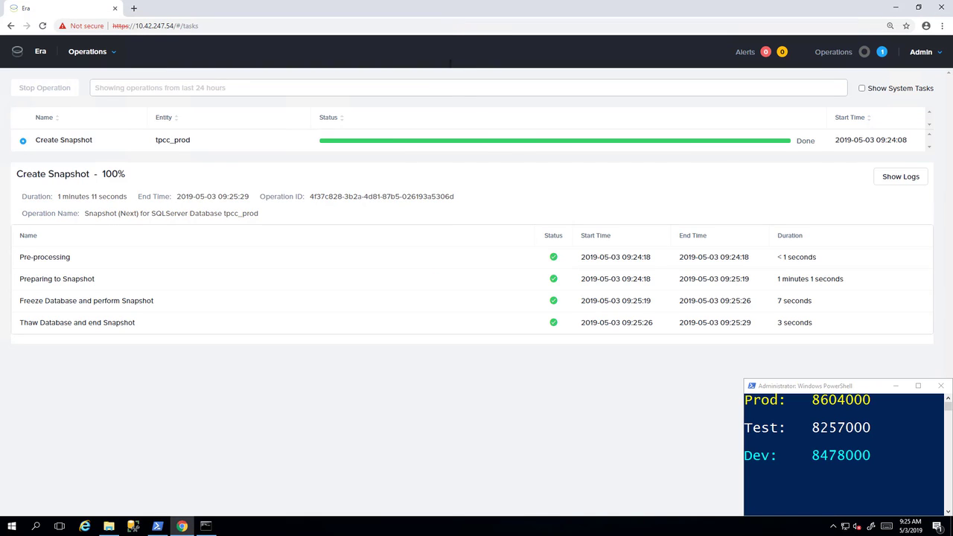
pyautogui.moveTo(527, 154)
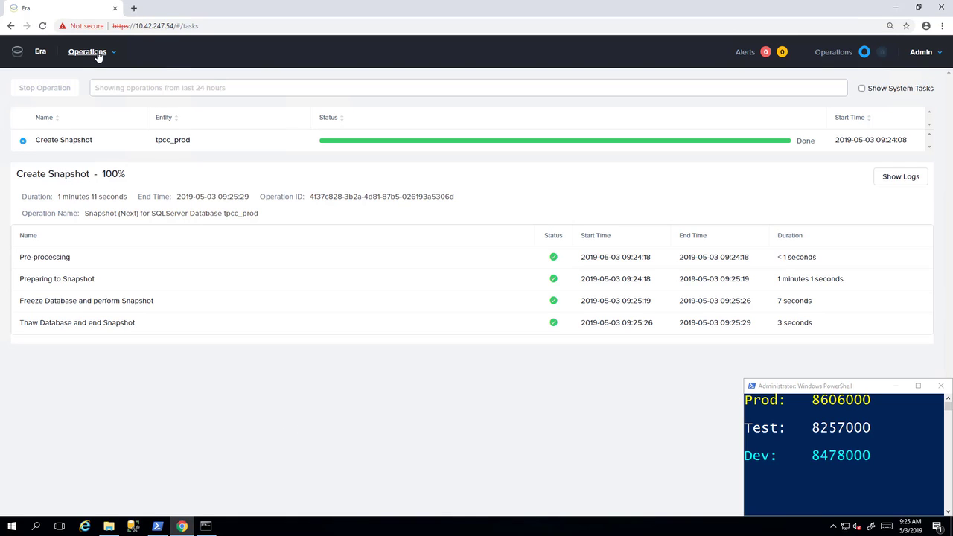
# - Go to Databases, open the SQL Server cloned DBs list, and select tpcc_dev
pyautogui.click(87, 51)
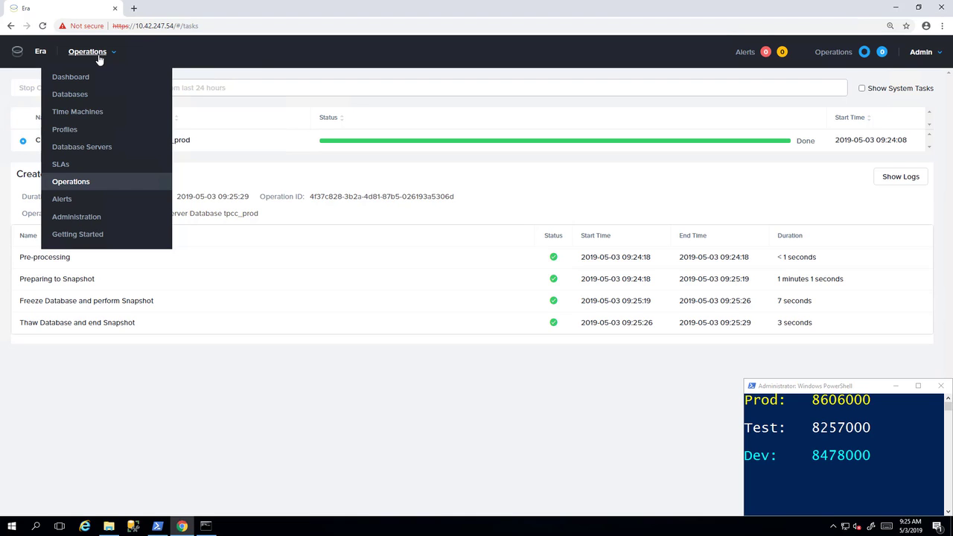
pyautogui.click(69, 94)
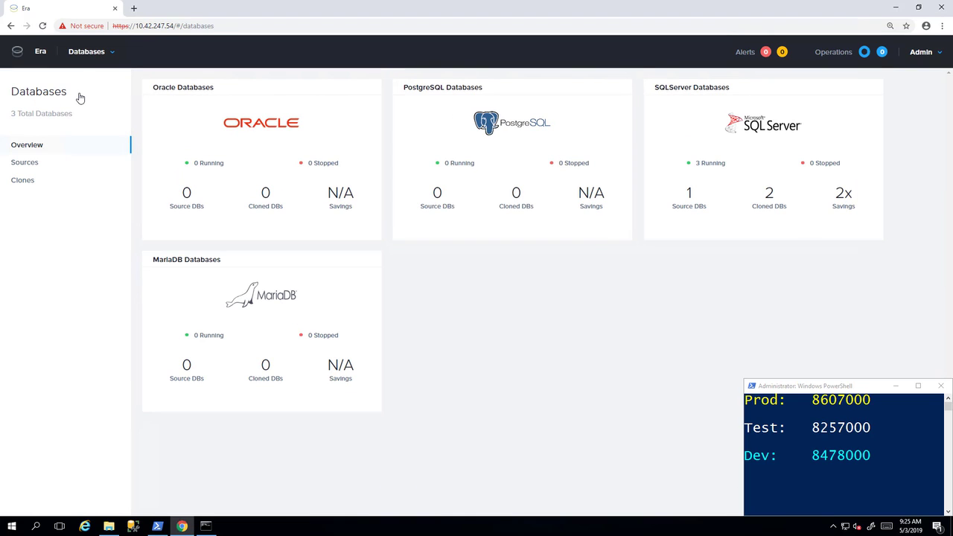
pyautogui.moveTo(115, 124)
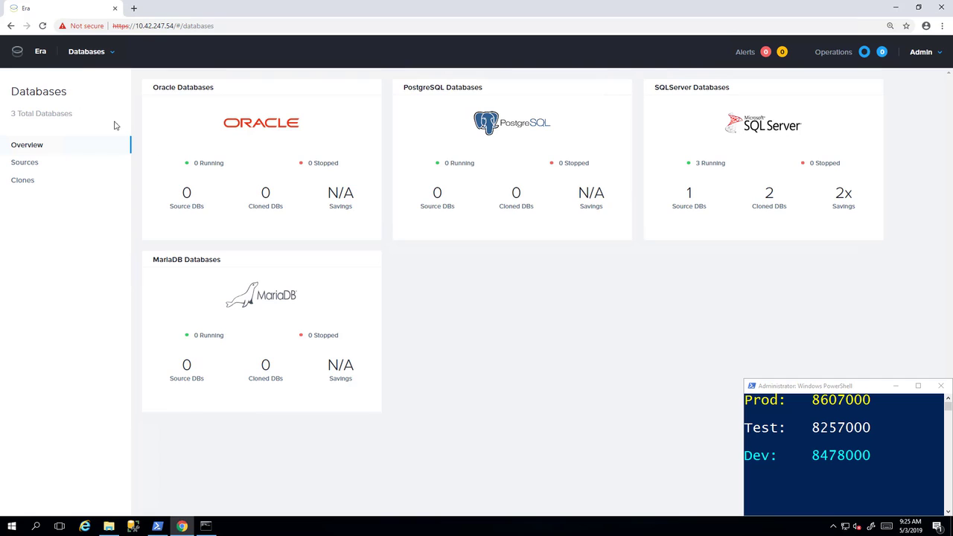
pyautogui.moveTo(680, 246)
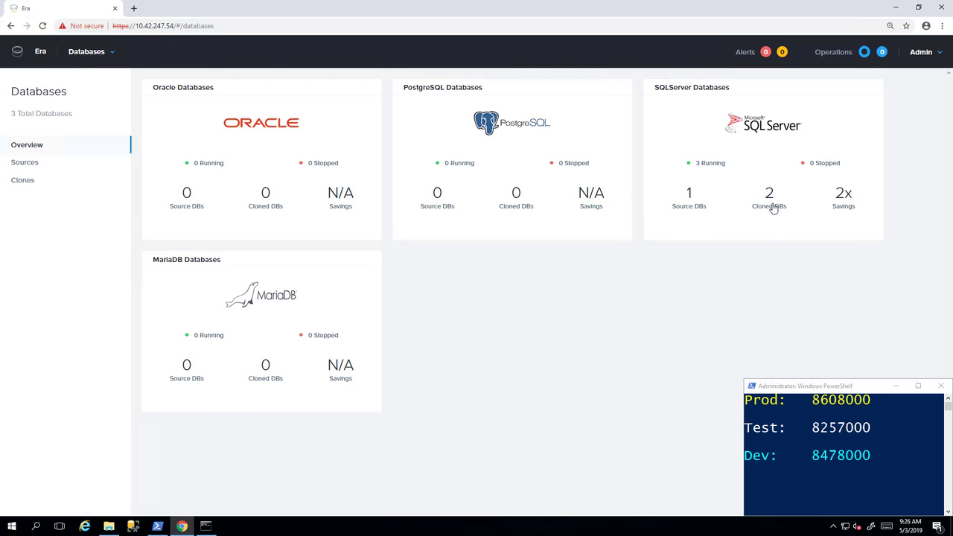
pyautogui.click(769, 192)
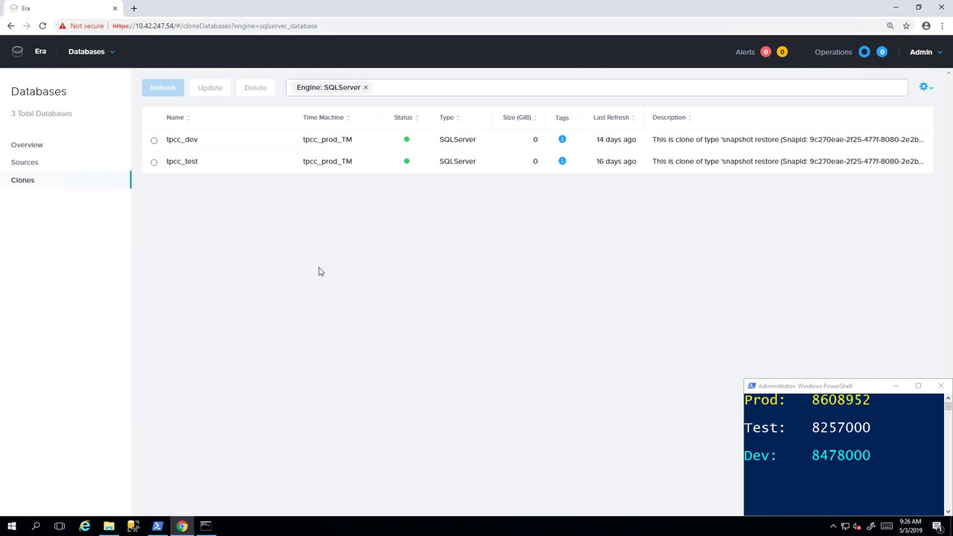
pyautogui.moveTo(332, 278)
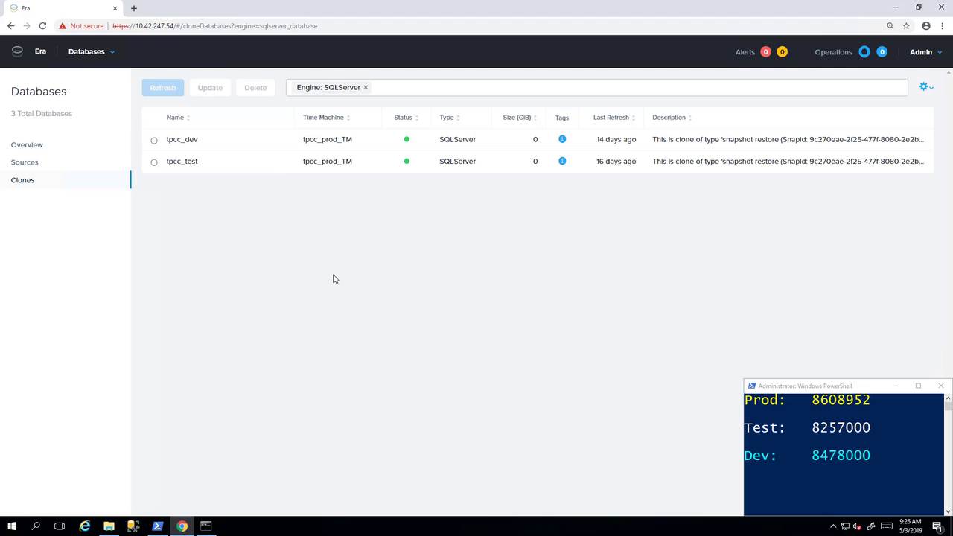
pyautogui.moveTo(224, 191)
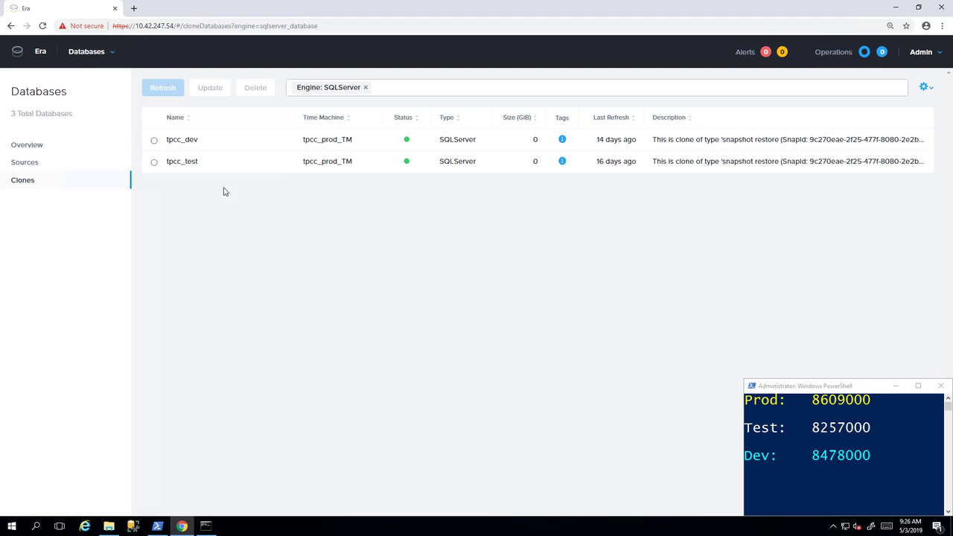
pyautogui.click(154, 140)
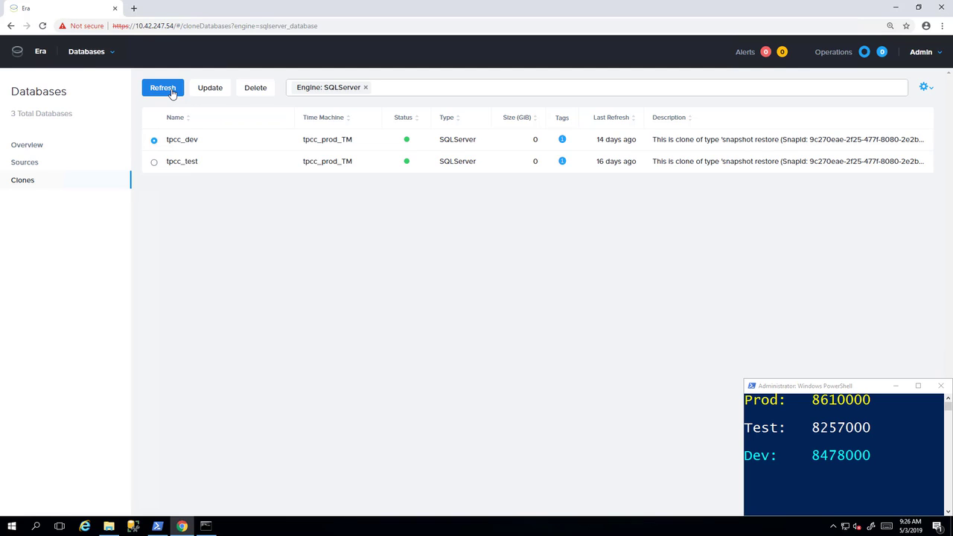
pyautogui.moveTo(109, 526)
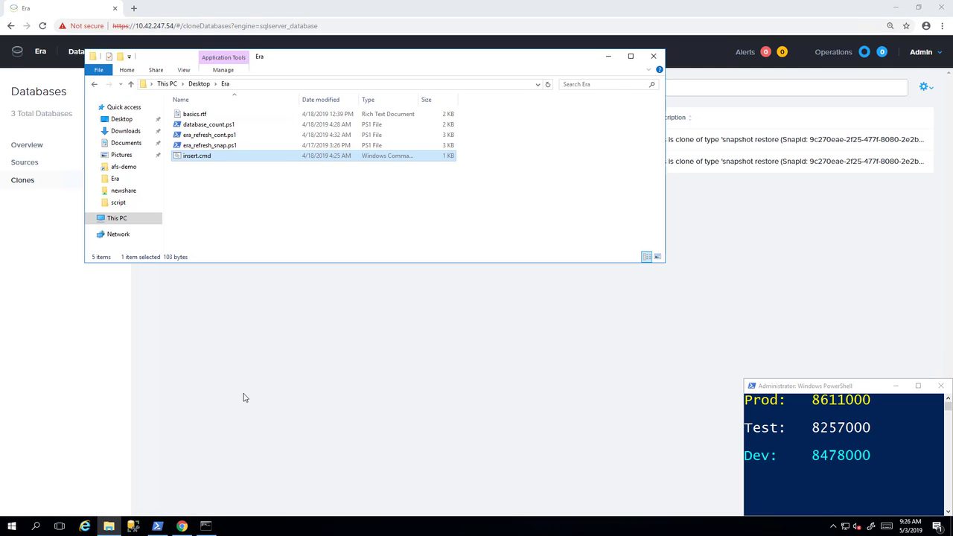
# - Open basics.rtf from the Desktop > Era folder in WordPad, then restore the folder window
pyautogui.click(233, 223)
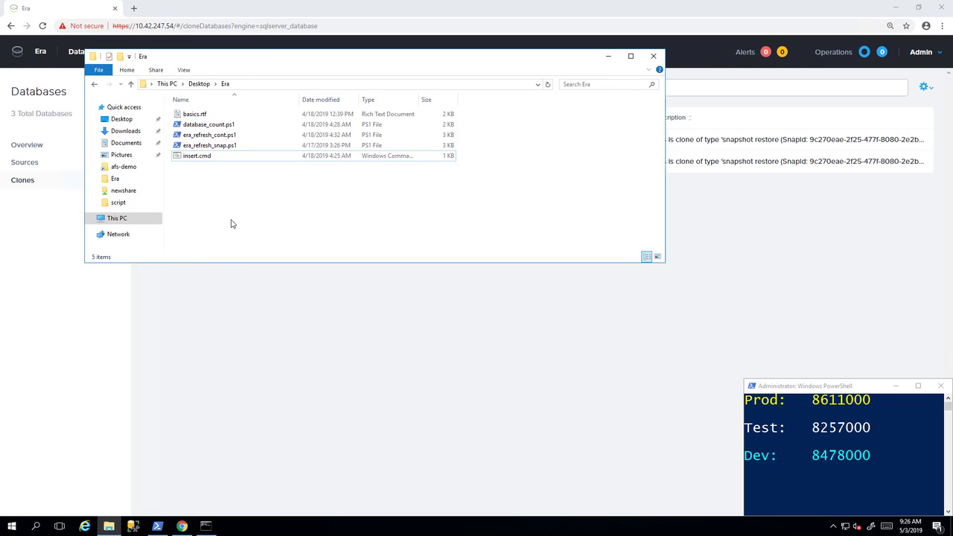
pyautogui.click(195, 114)
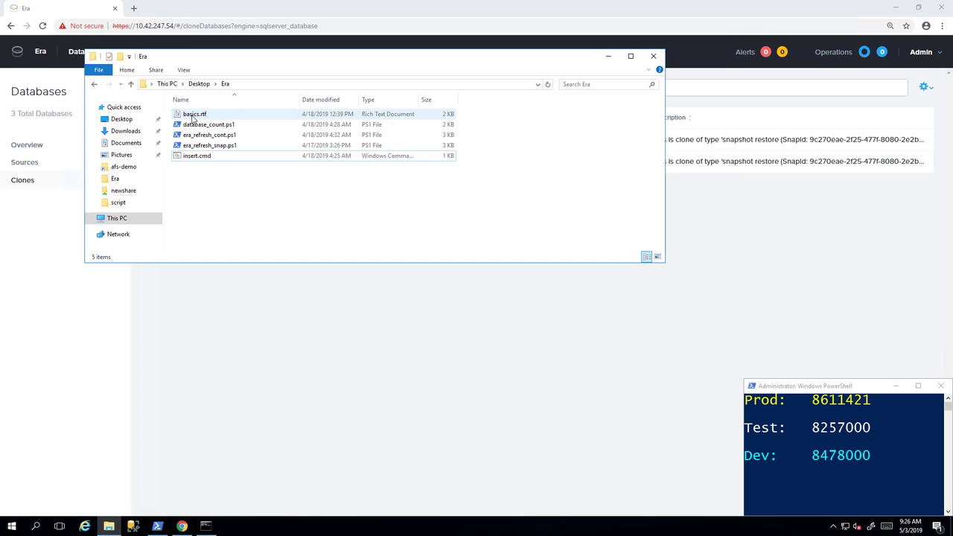
pyautogui.doubleClick(195, 114)
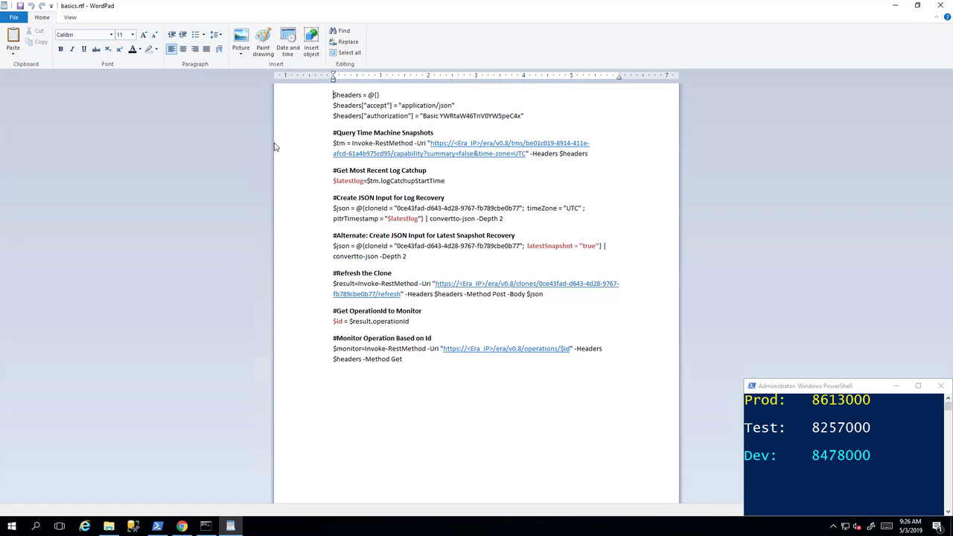
pyautogui.moveTo(156, 526)
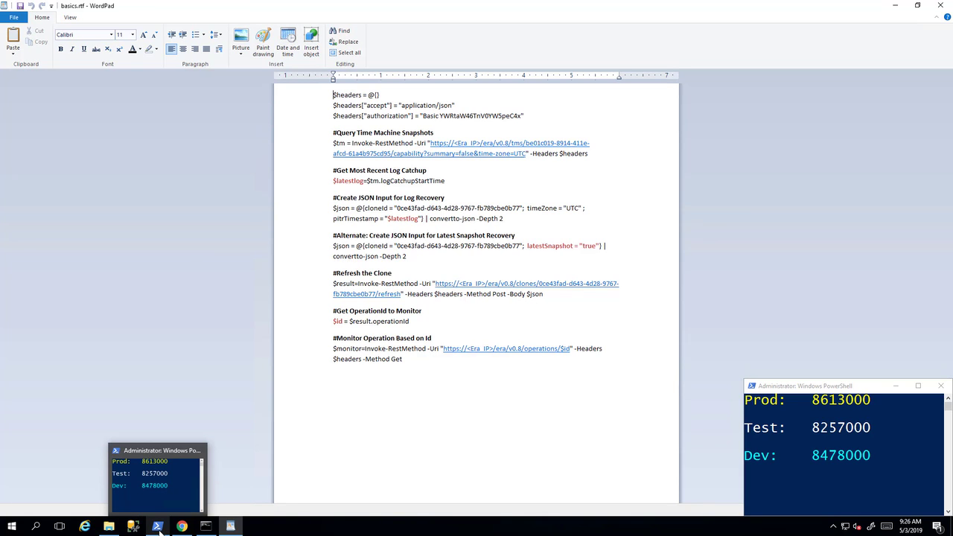
pyautogui.click(109, 526)
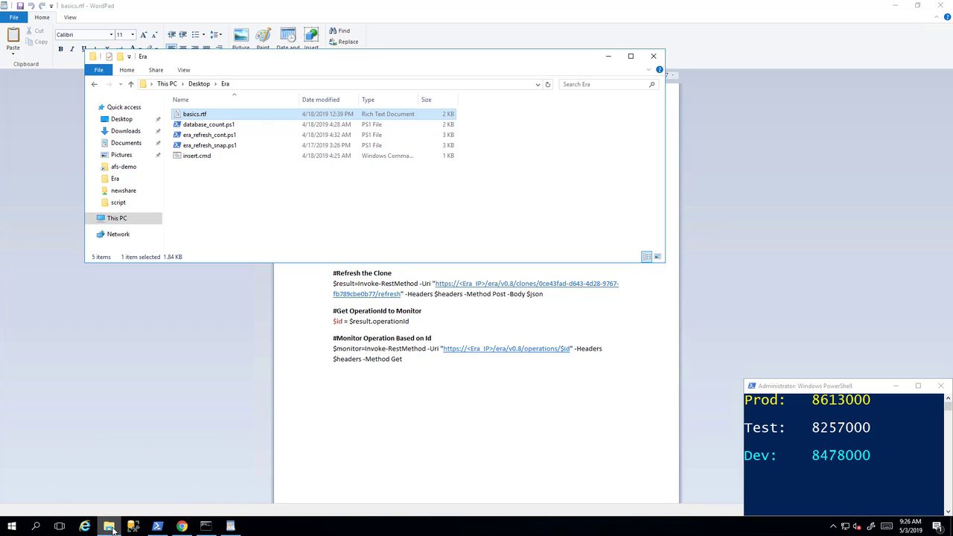
pyautogui.moveTo(220, 145)
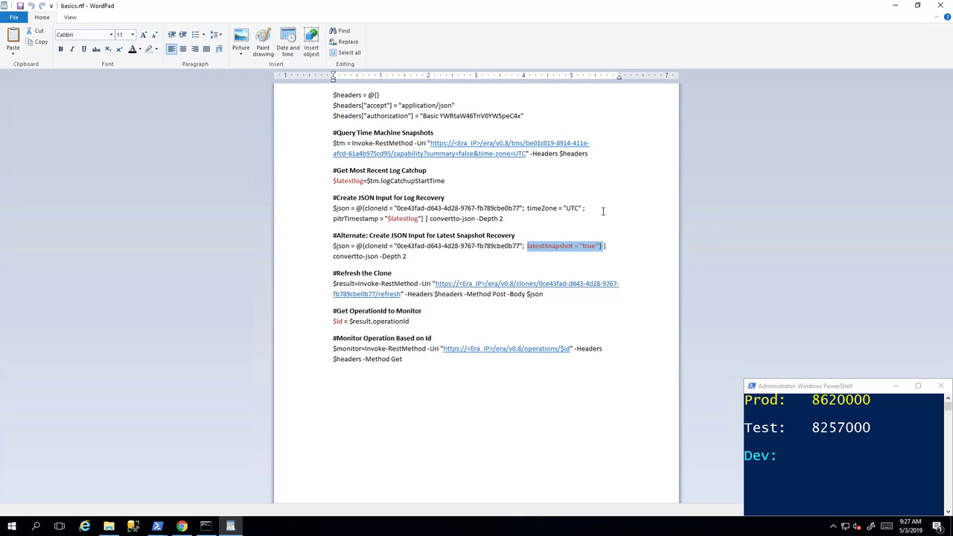
# - Highlight latestSnapshot = "true" in the Alternate JSON input line of basics.rtf
pyautogui.click(406, 256)
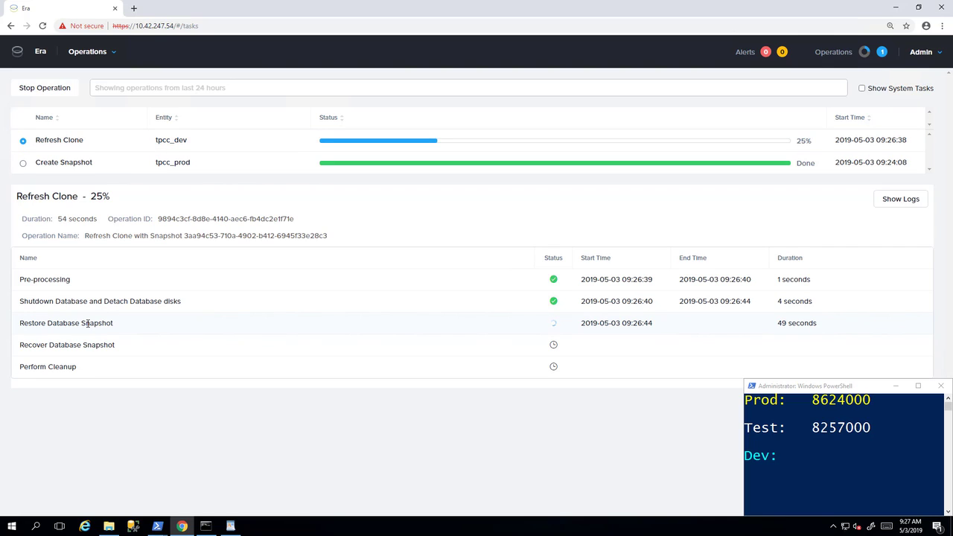
pyautogui.moveTo(143, 327)
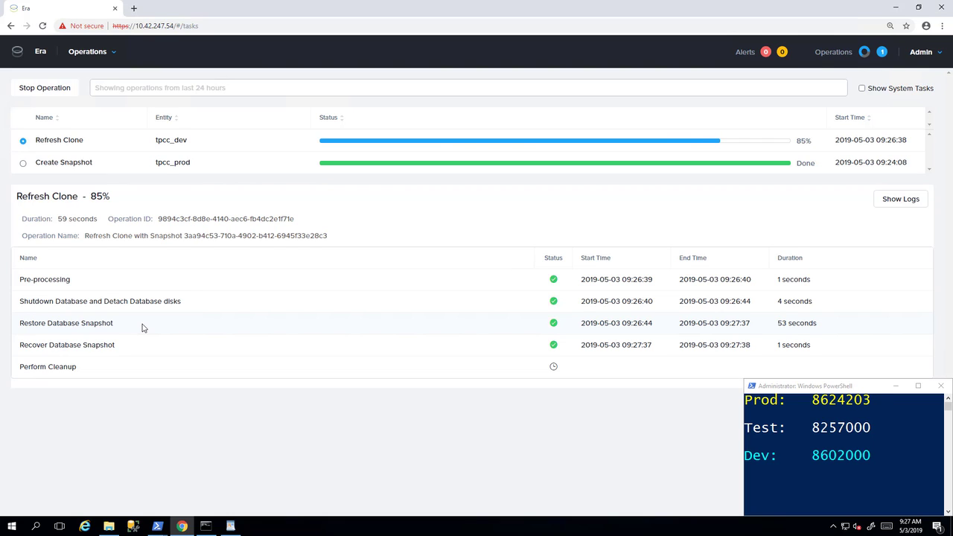
pyautogui.moveTo(242, 341)
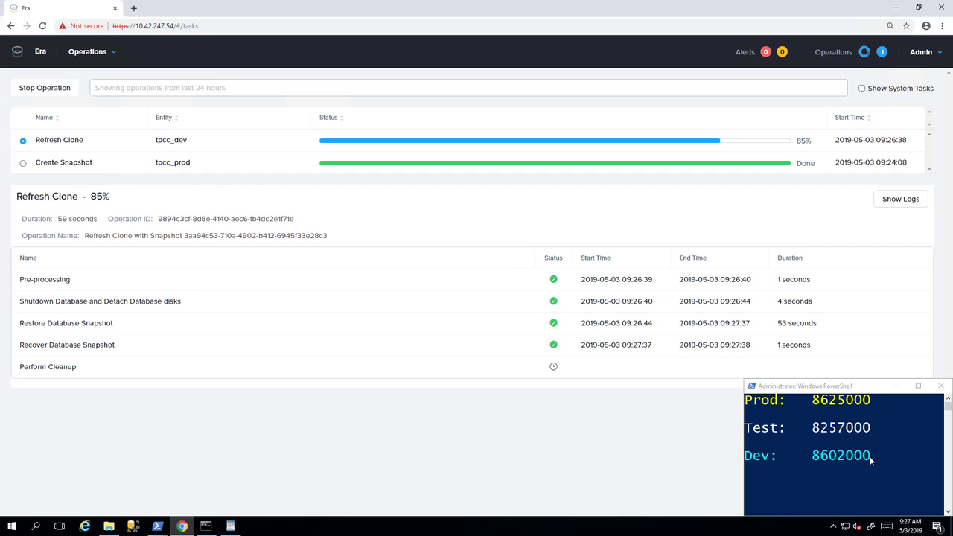
pyautogui.moveTo(849, 467)
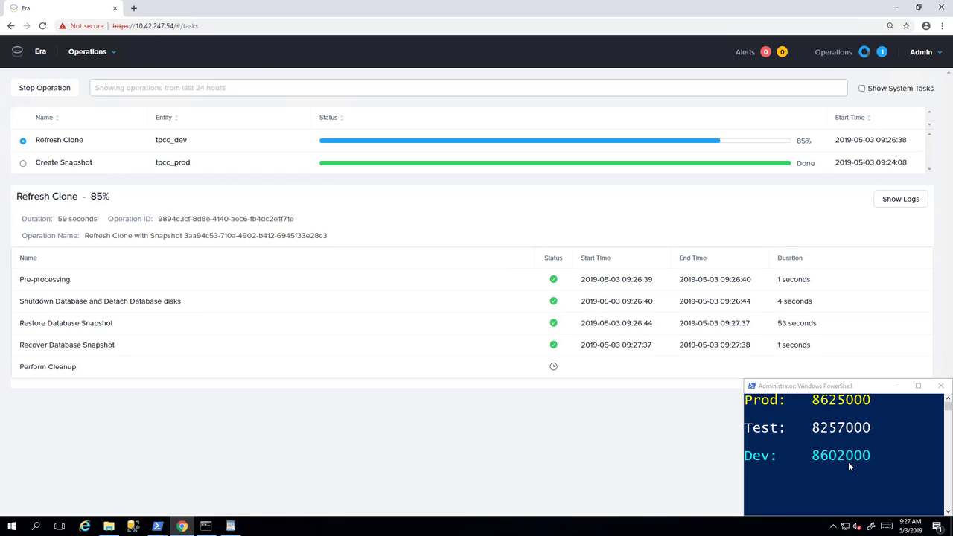